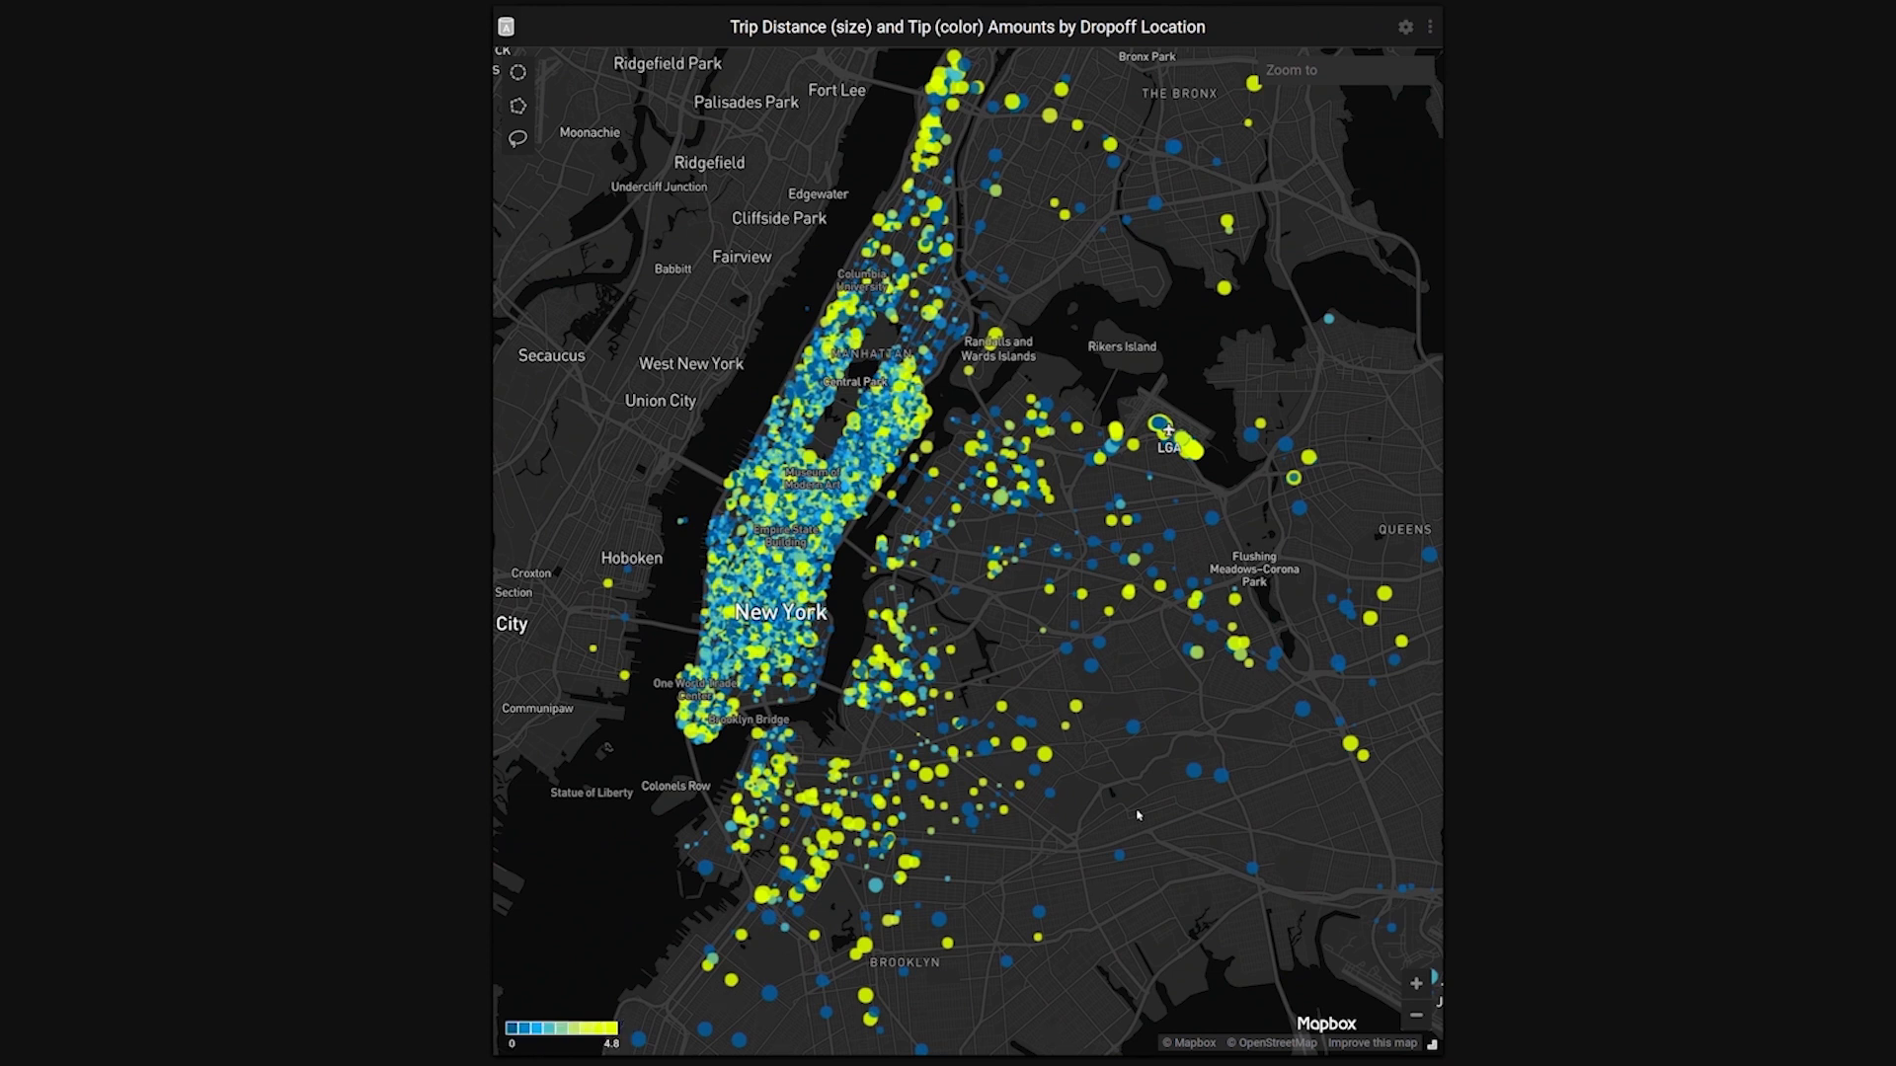
pyautogui.moveTo(1193, 779)
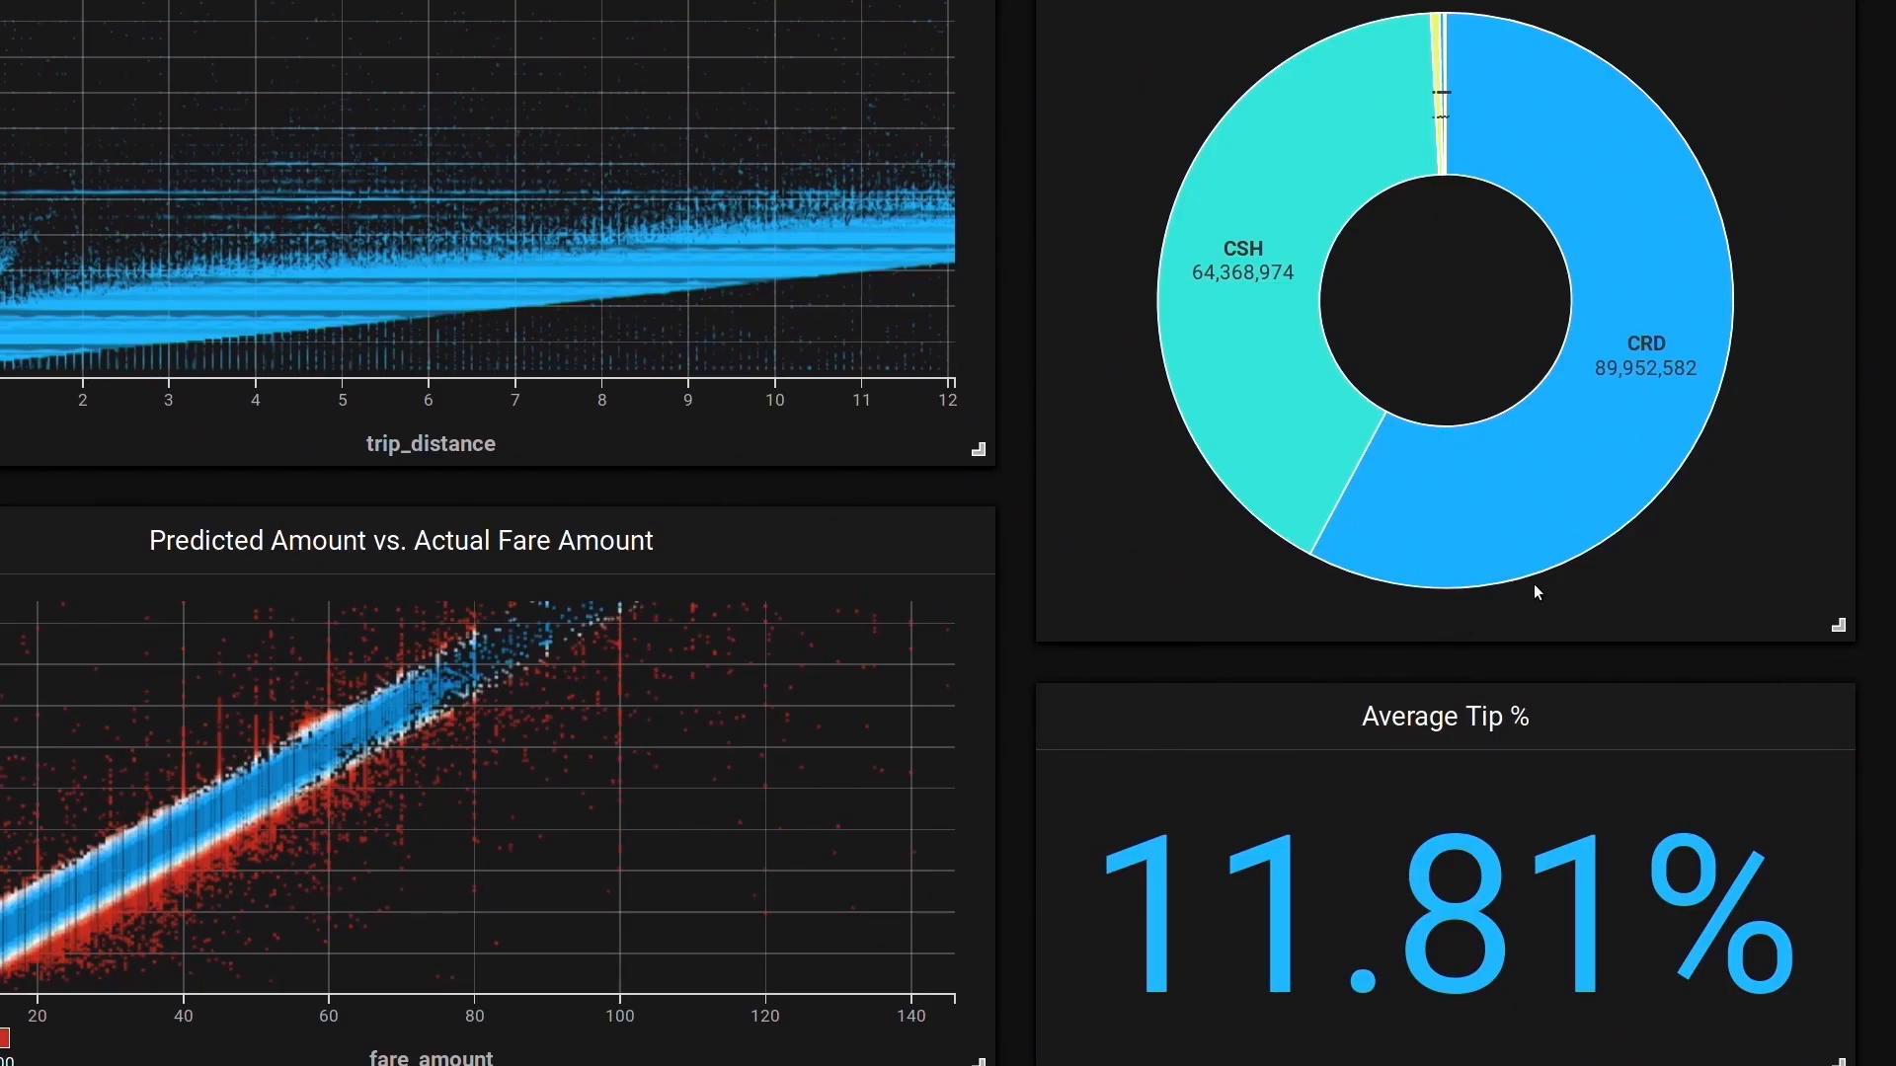
pyautogui.moveTo(1619, 387)
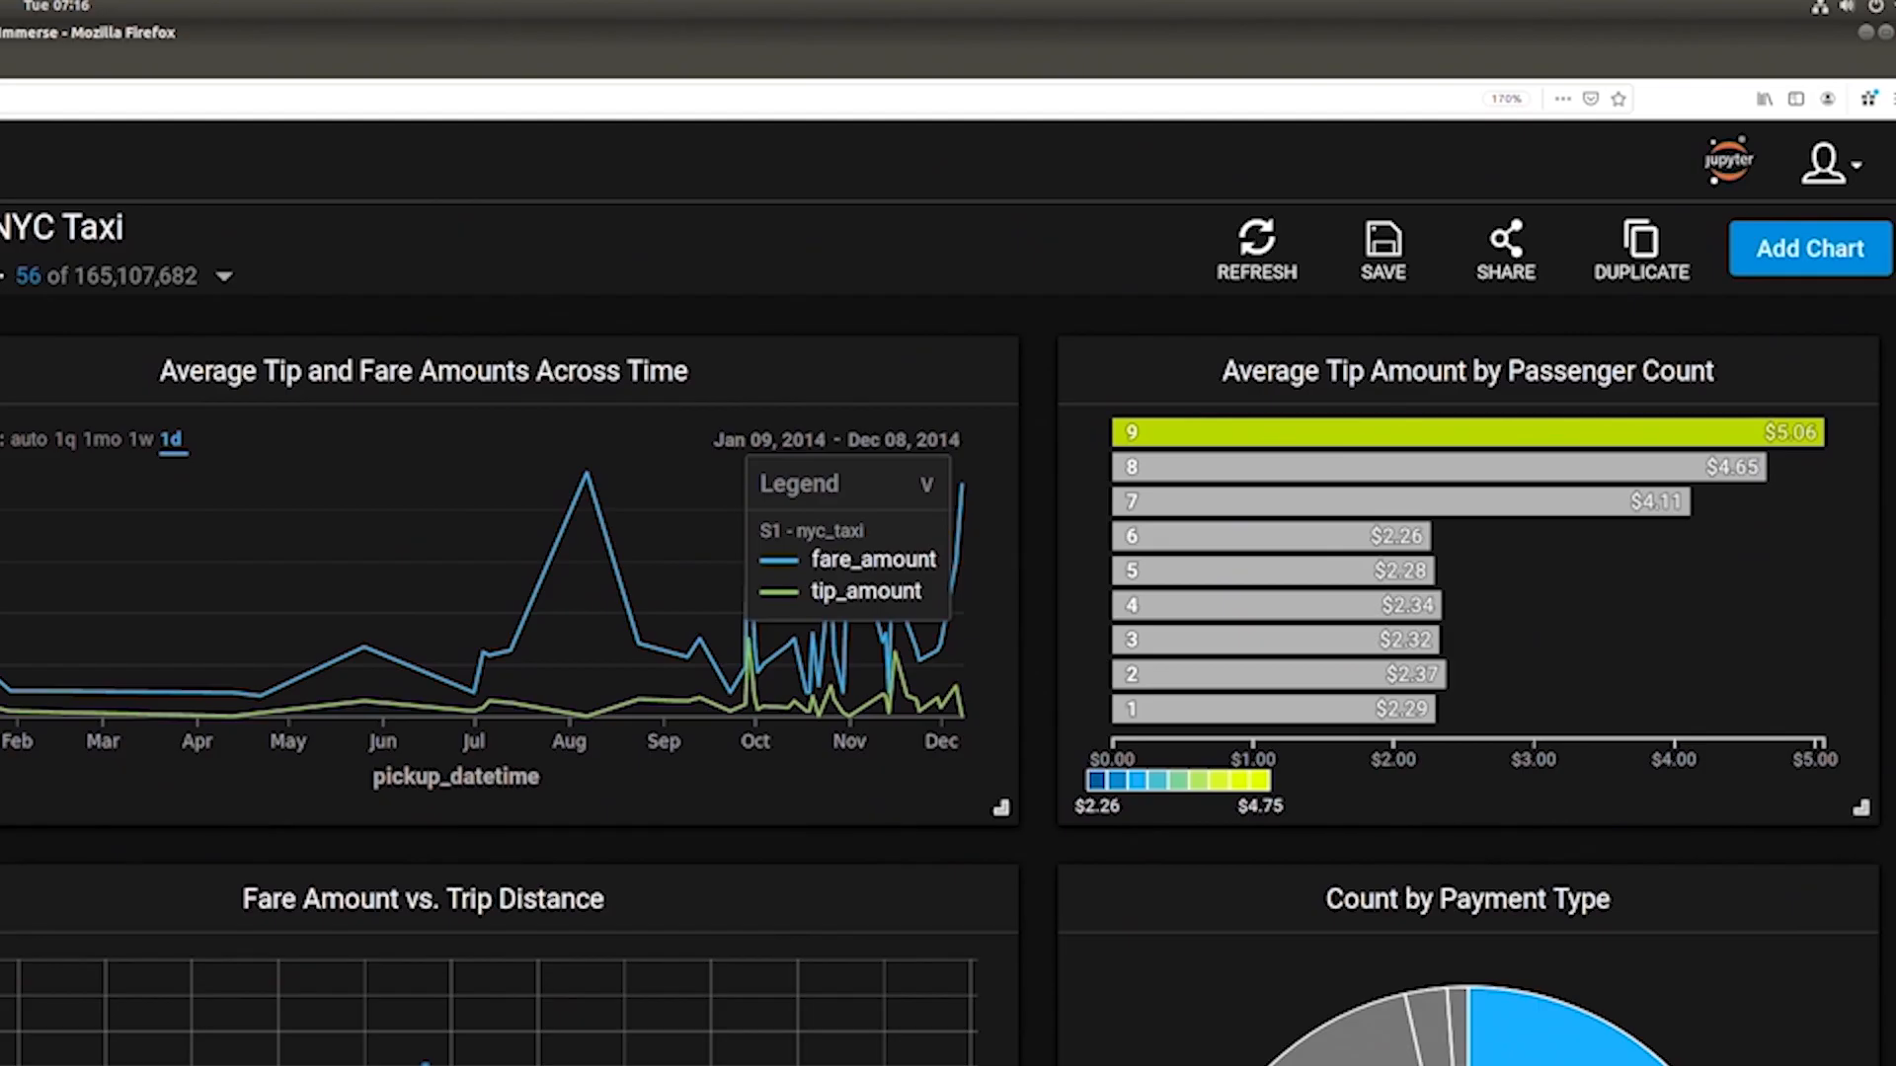
pyautogui.moveTo(1195, 482)
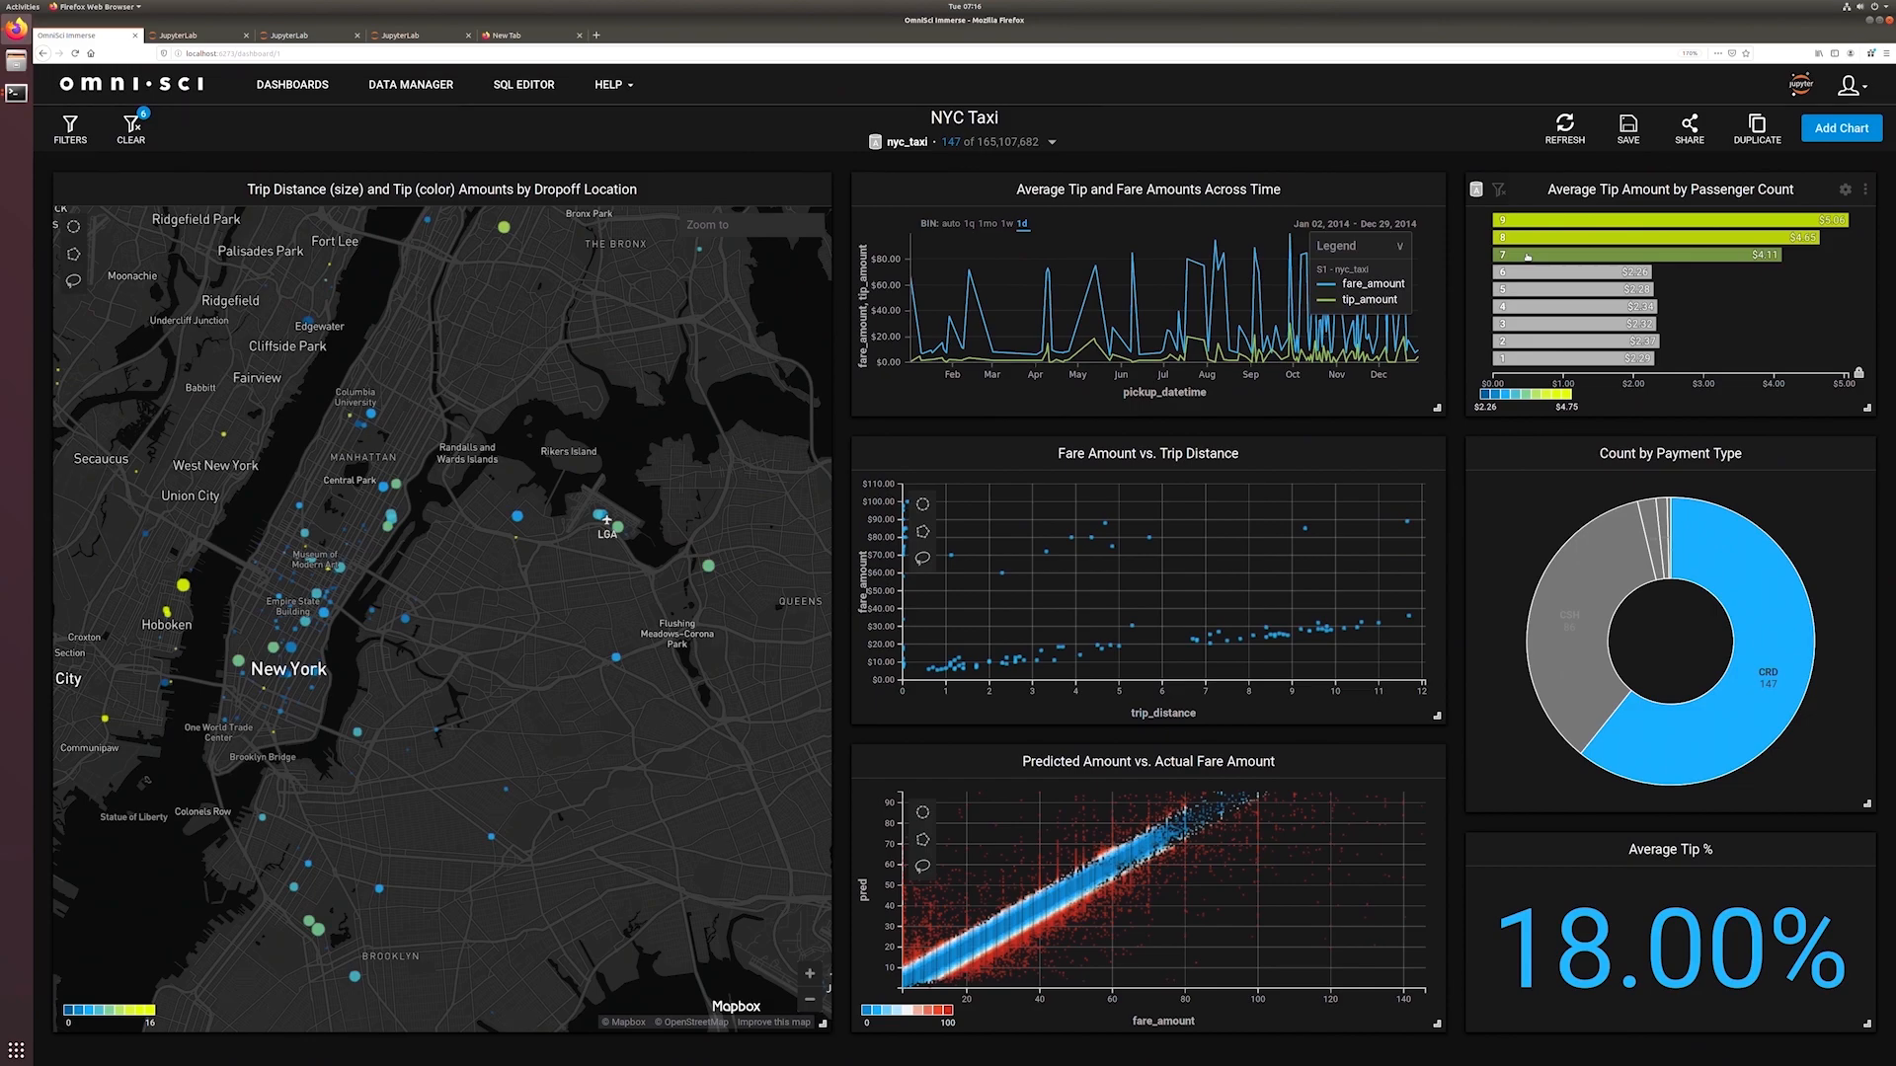
# Step: Switch from the filtered taxi dashboard to the JupyterLab RAPIDS fare-prediction notebook
pyautogui.click(416, 34)
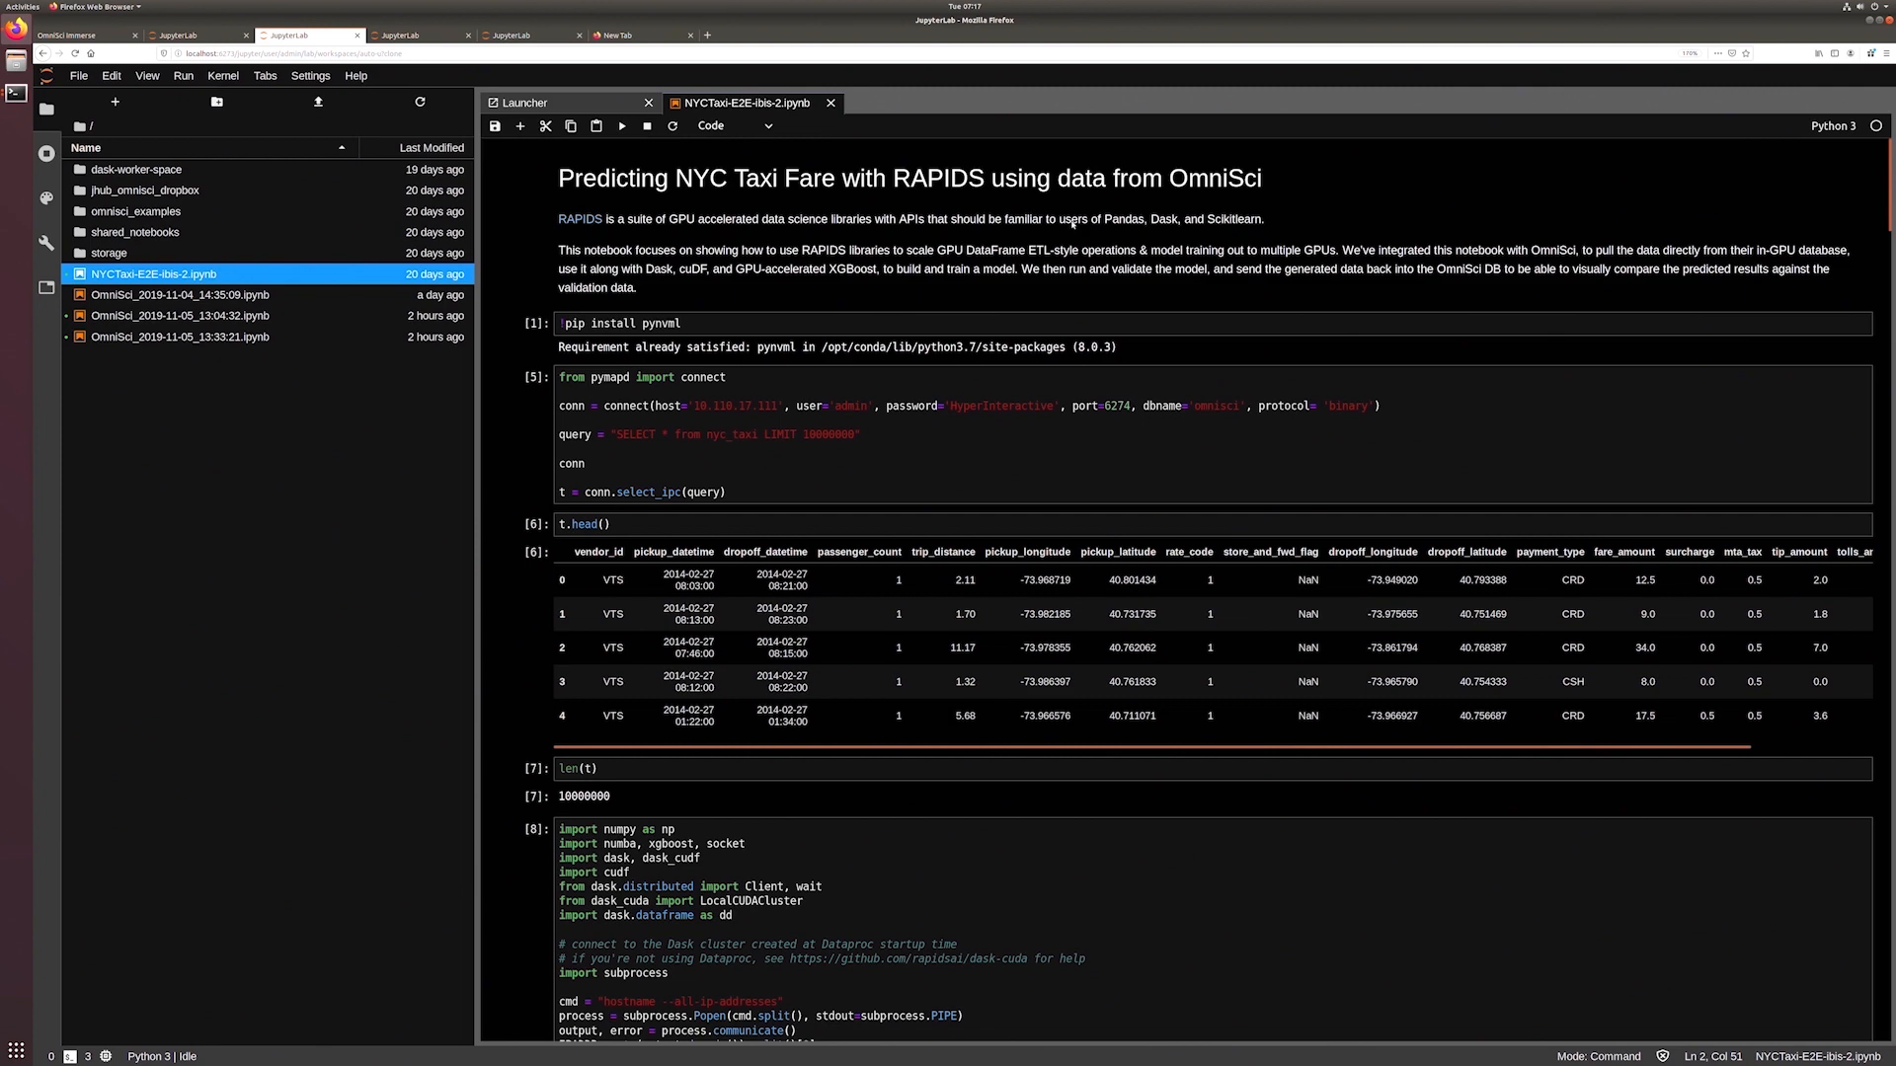
pyautogui.moveTo(1690, 190)
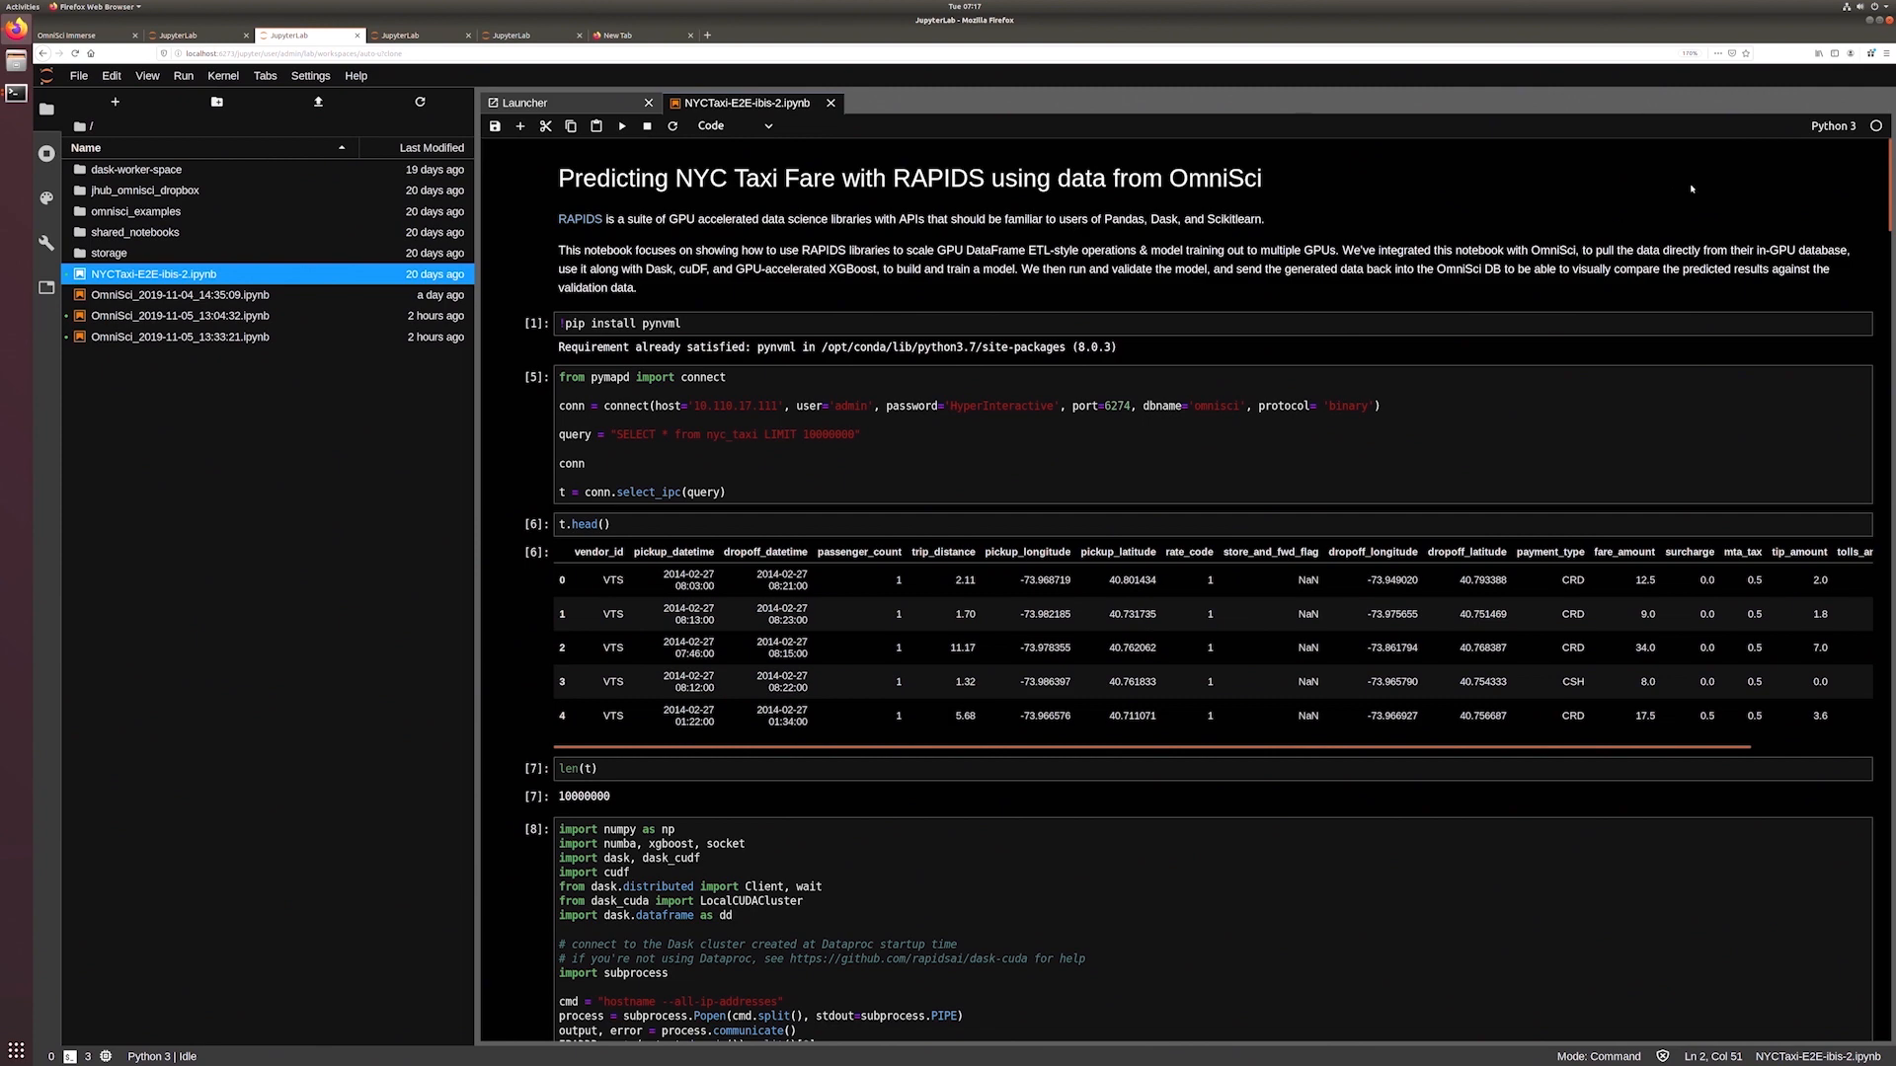
# Step: Scroll past the Dask cluster setup to the Inspecting and Cleaning the Data section
pyautogui.scroll(-3)
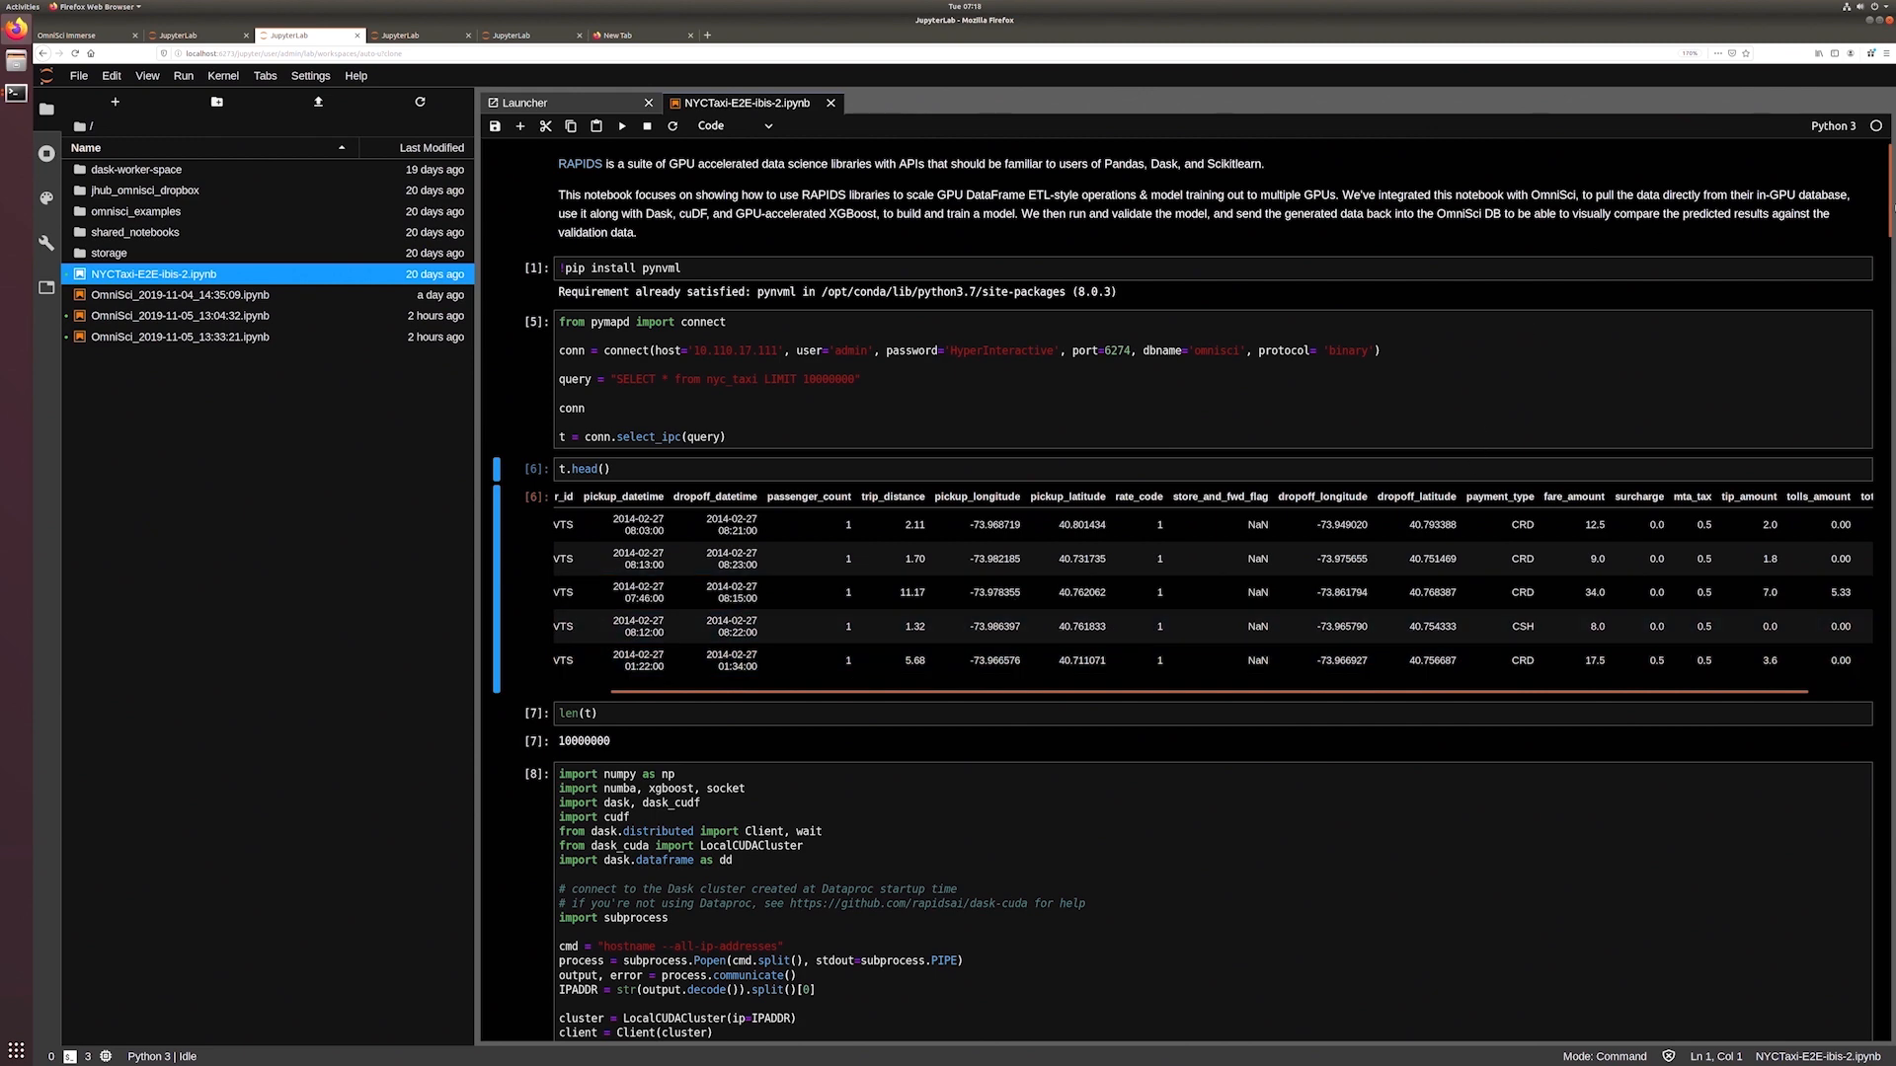
pyautogui.scroll(-3)
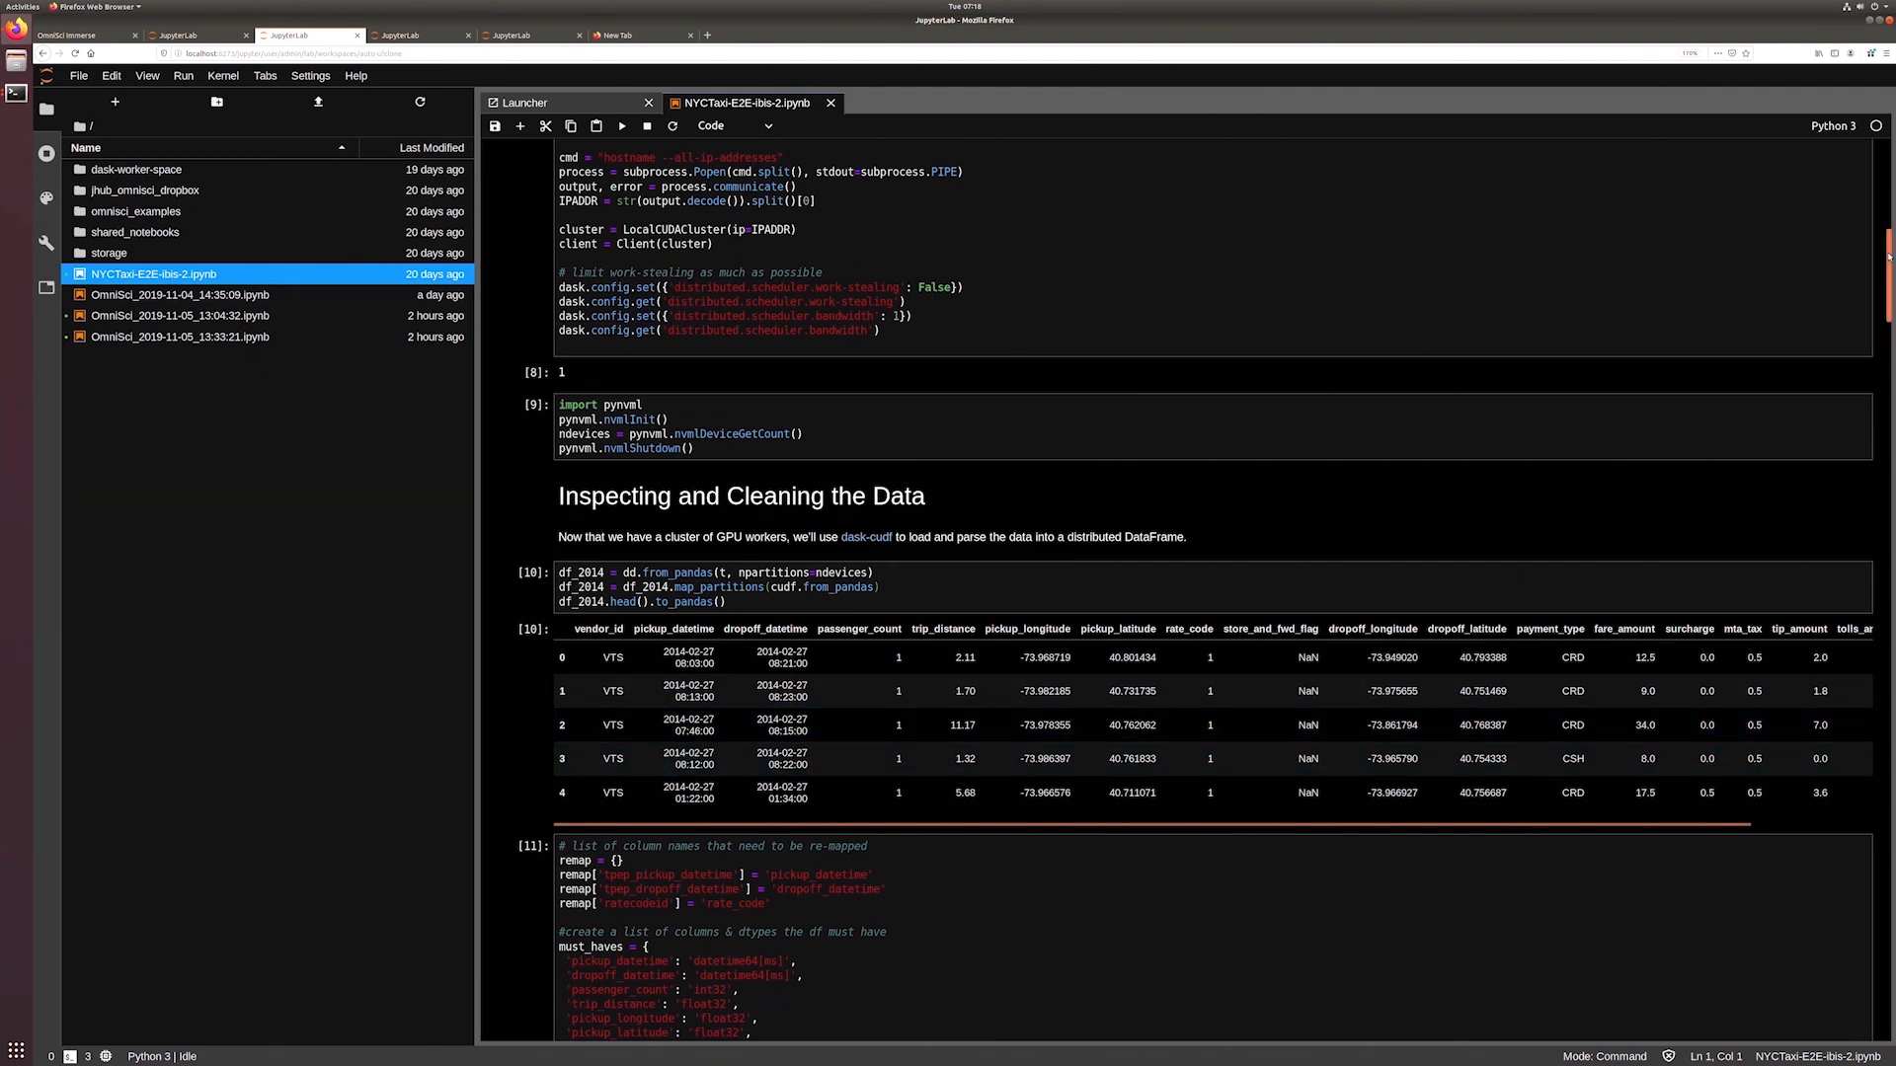
# Step: Scroll through the cleaning and feature cells to Pick a Training Set with 7,557,971 rows
pyautogui.scroll(-3)
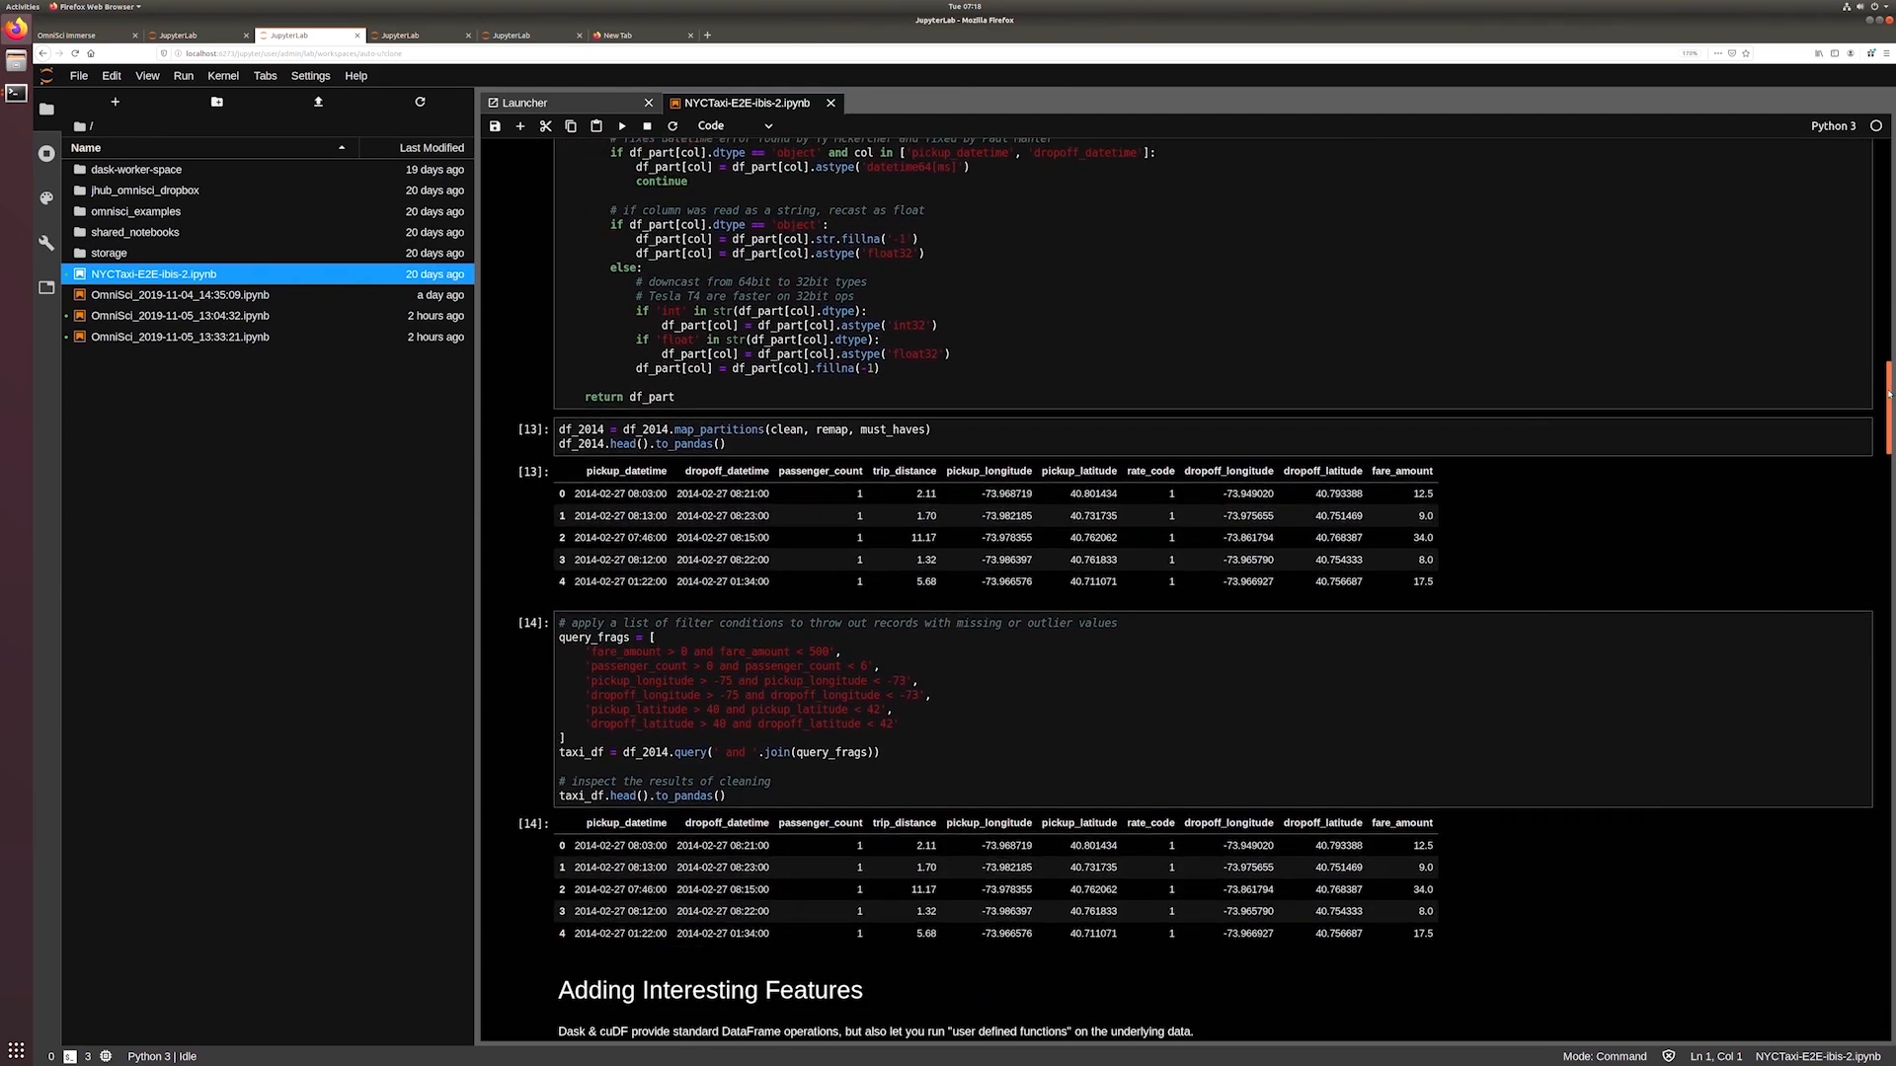
pyautogui.scroll(-3)
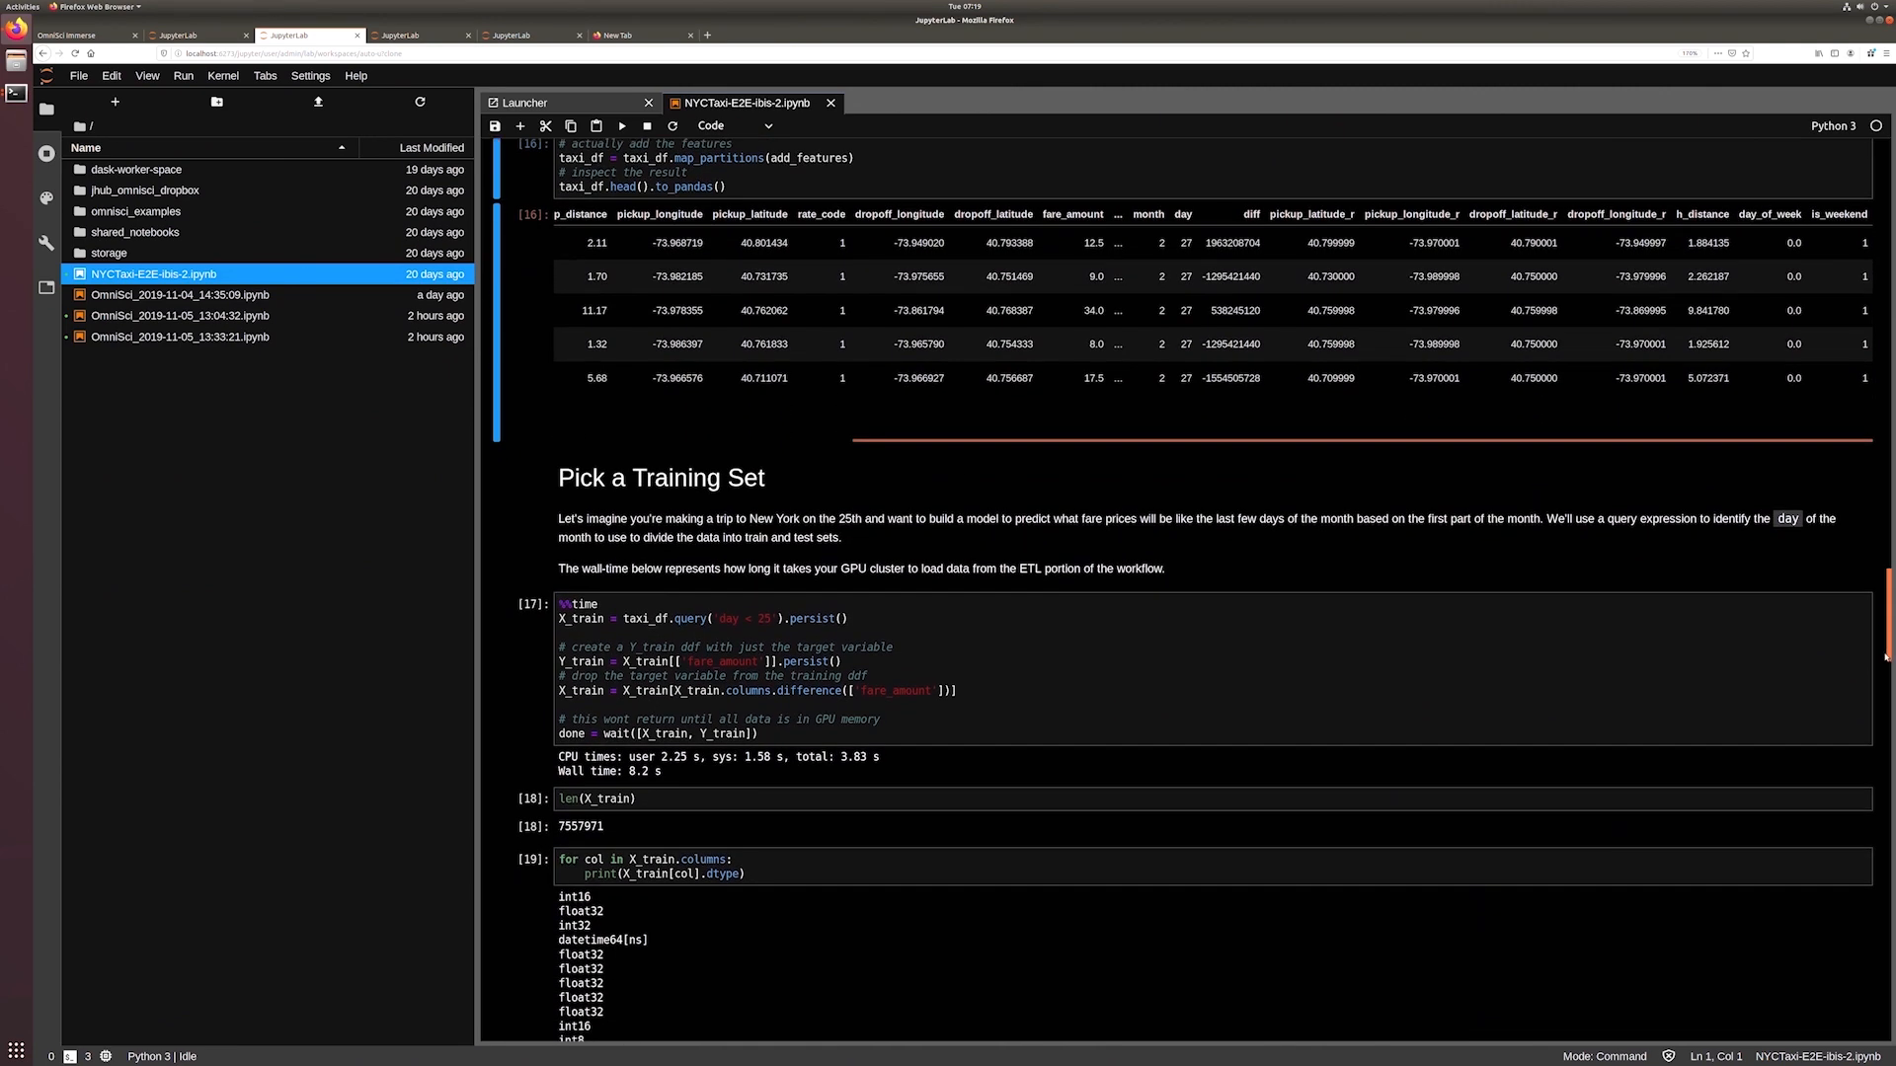
# Step: Scroll to the Train the XGBoost Regression Model section with its 8.21-second timing
pyautogui.scroll(-3)
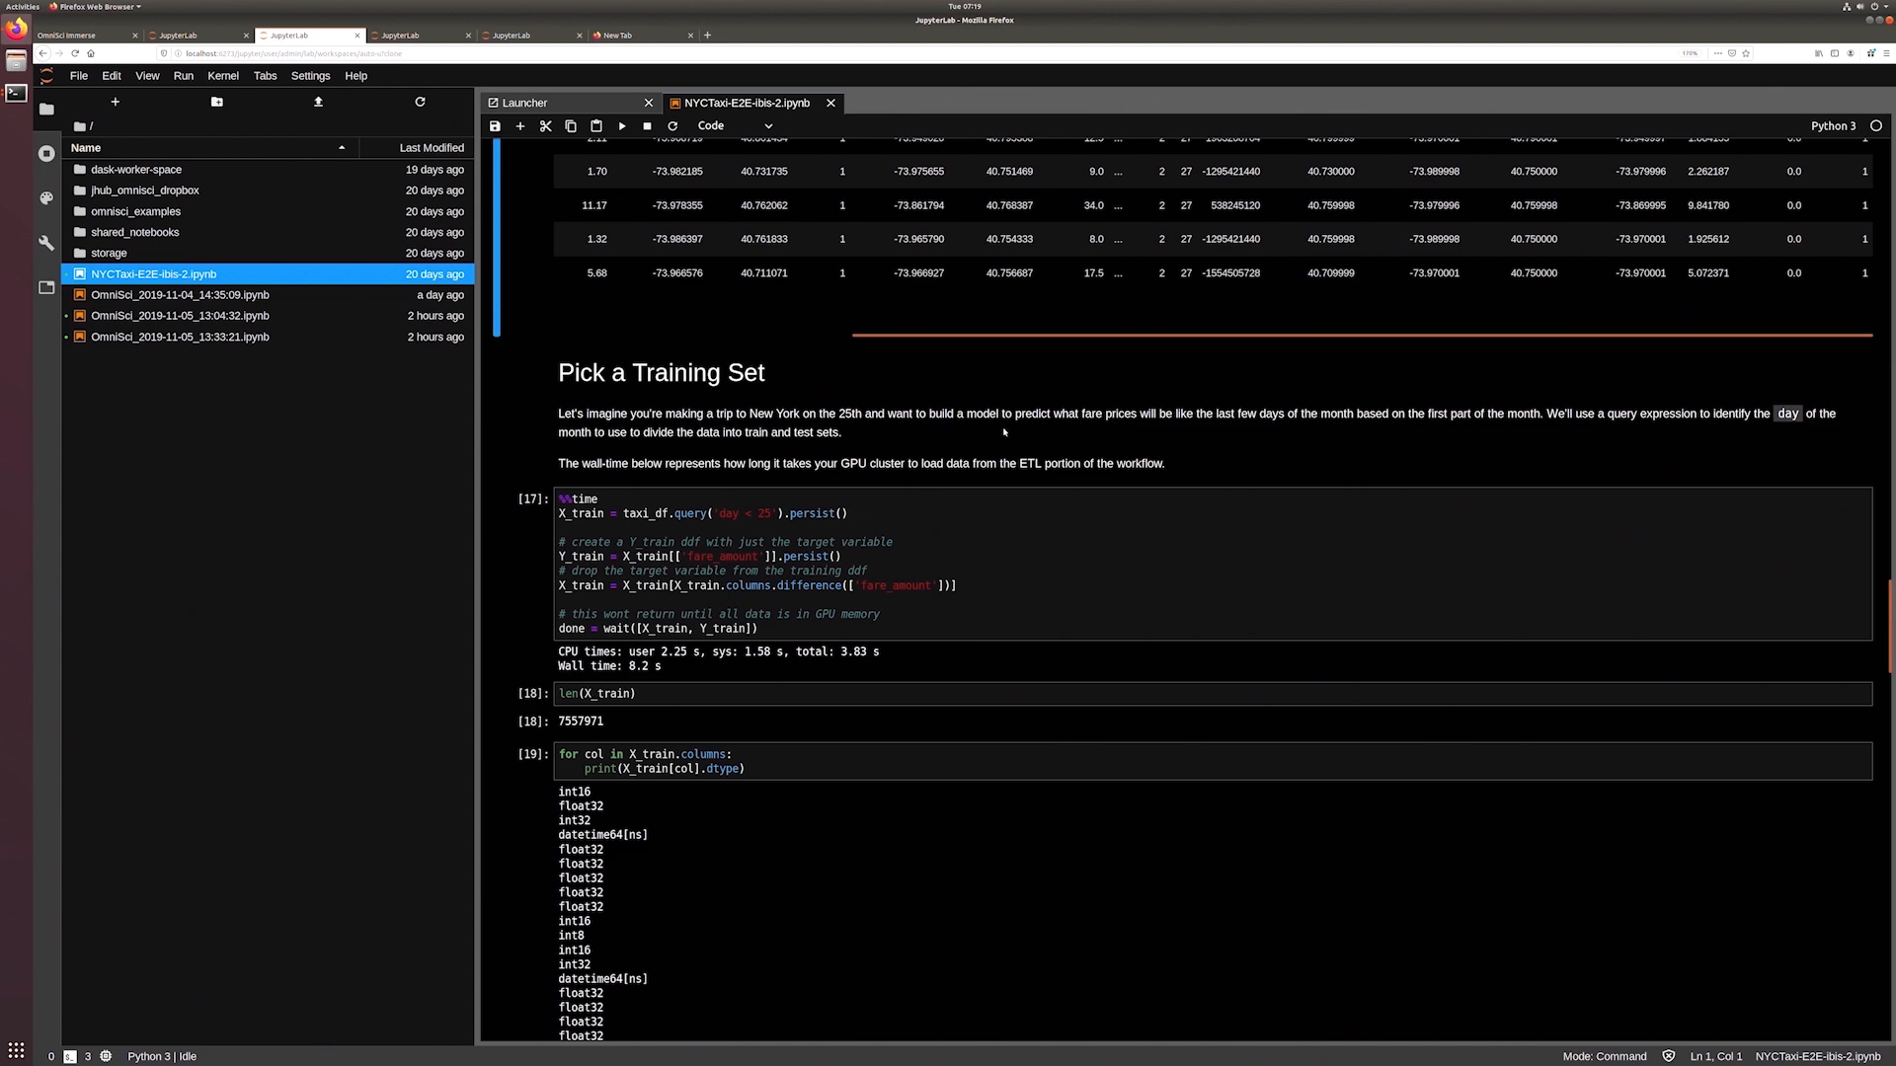
pyautogui.scroll(-3)
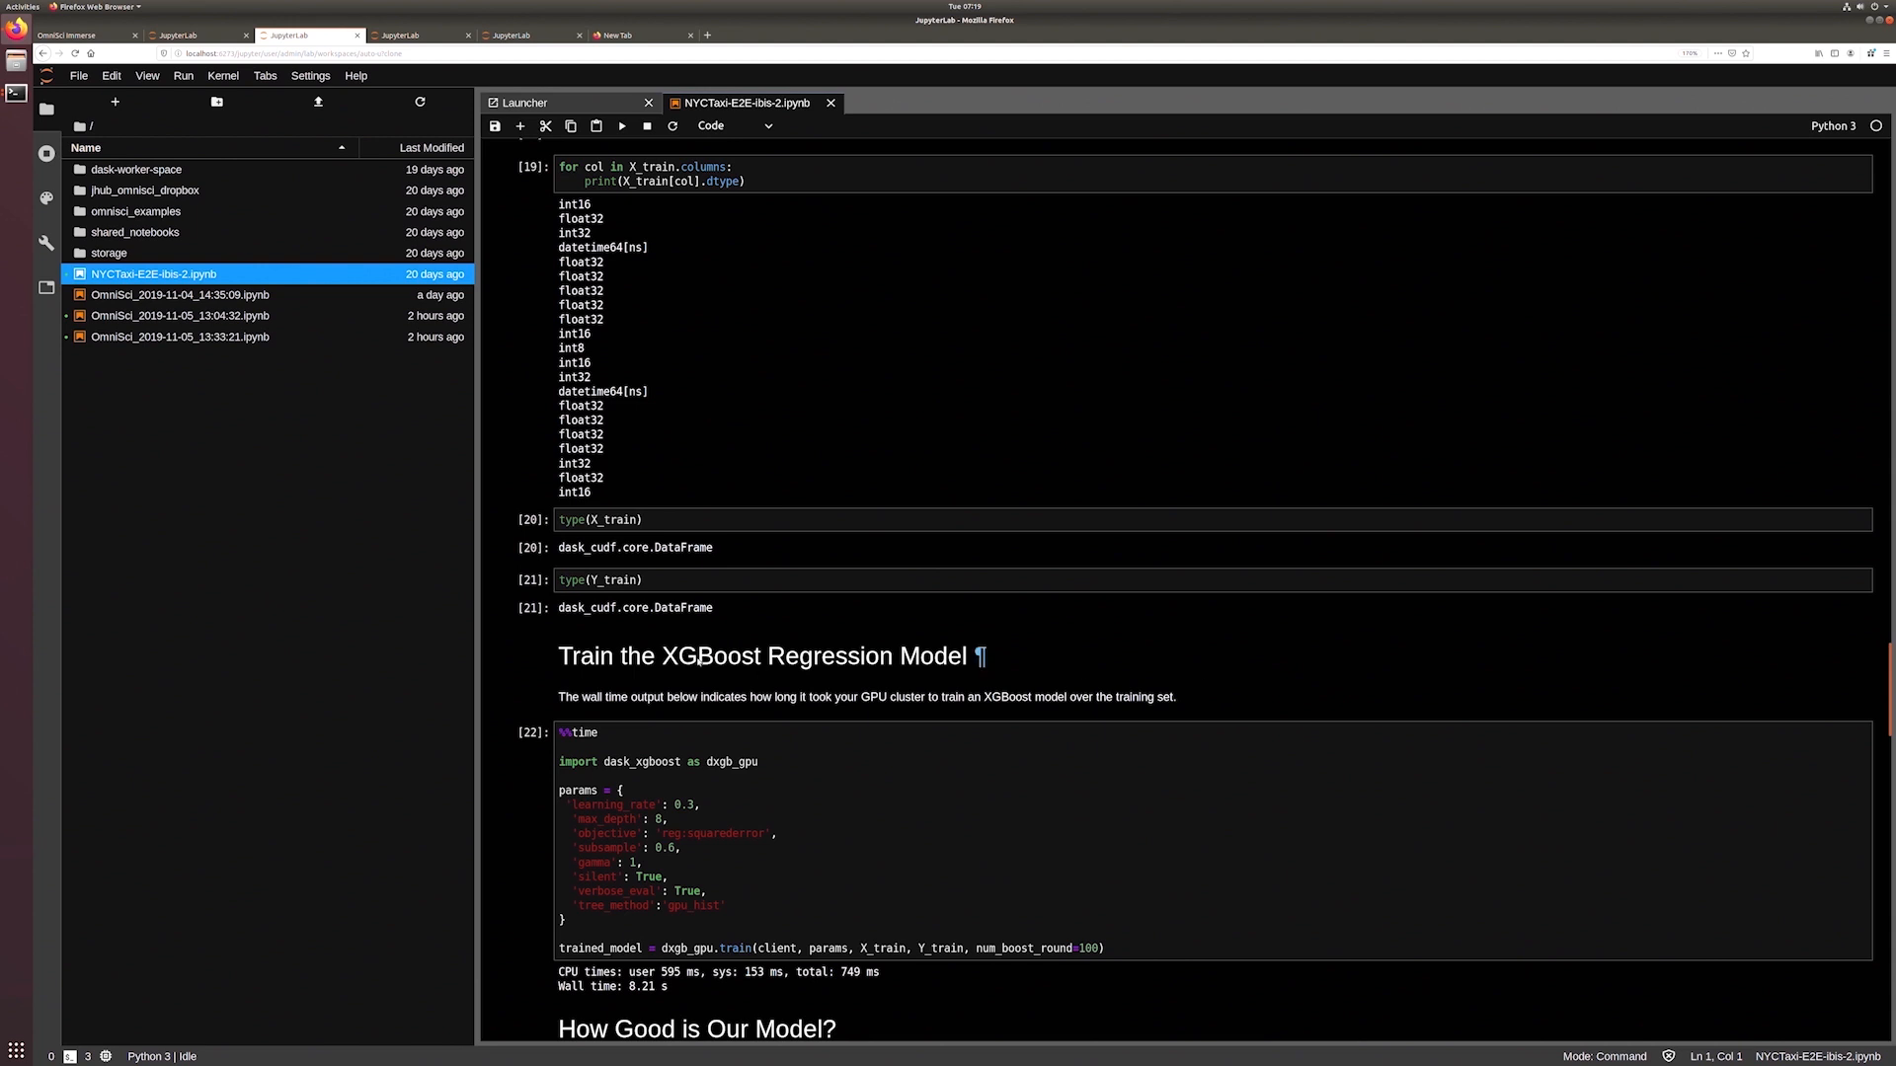
# Step: Scroll to Compute Root Mean Squared Error showing RMSE about 2.16 on 1,901,401 test rows
pyautogui.scroll(-3)
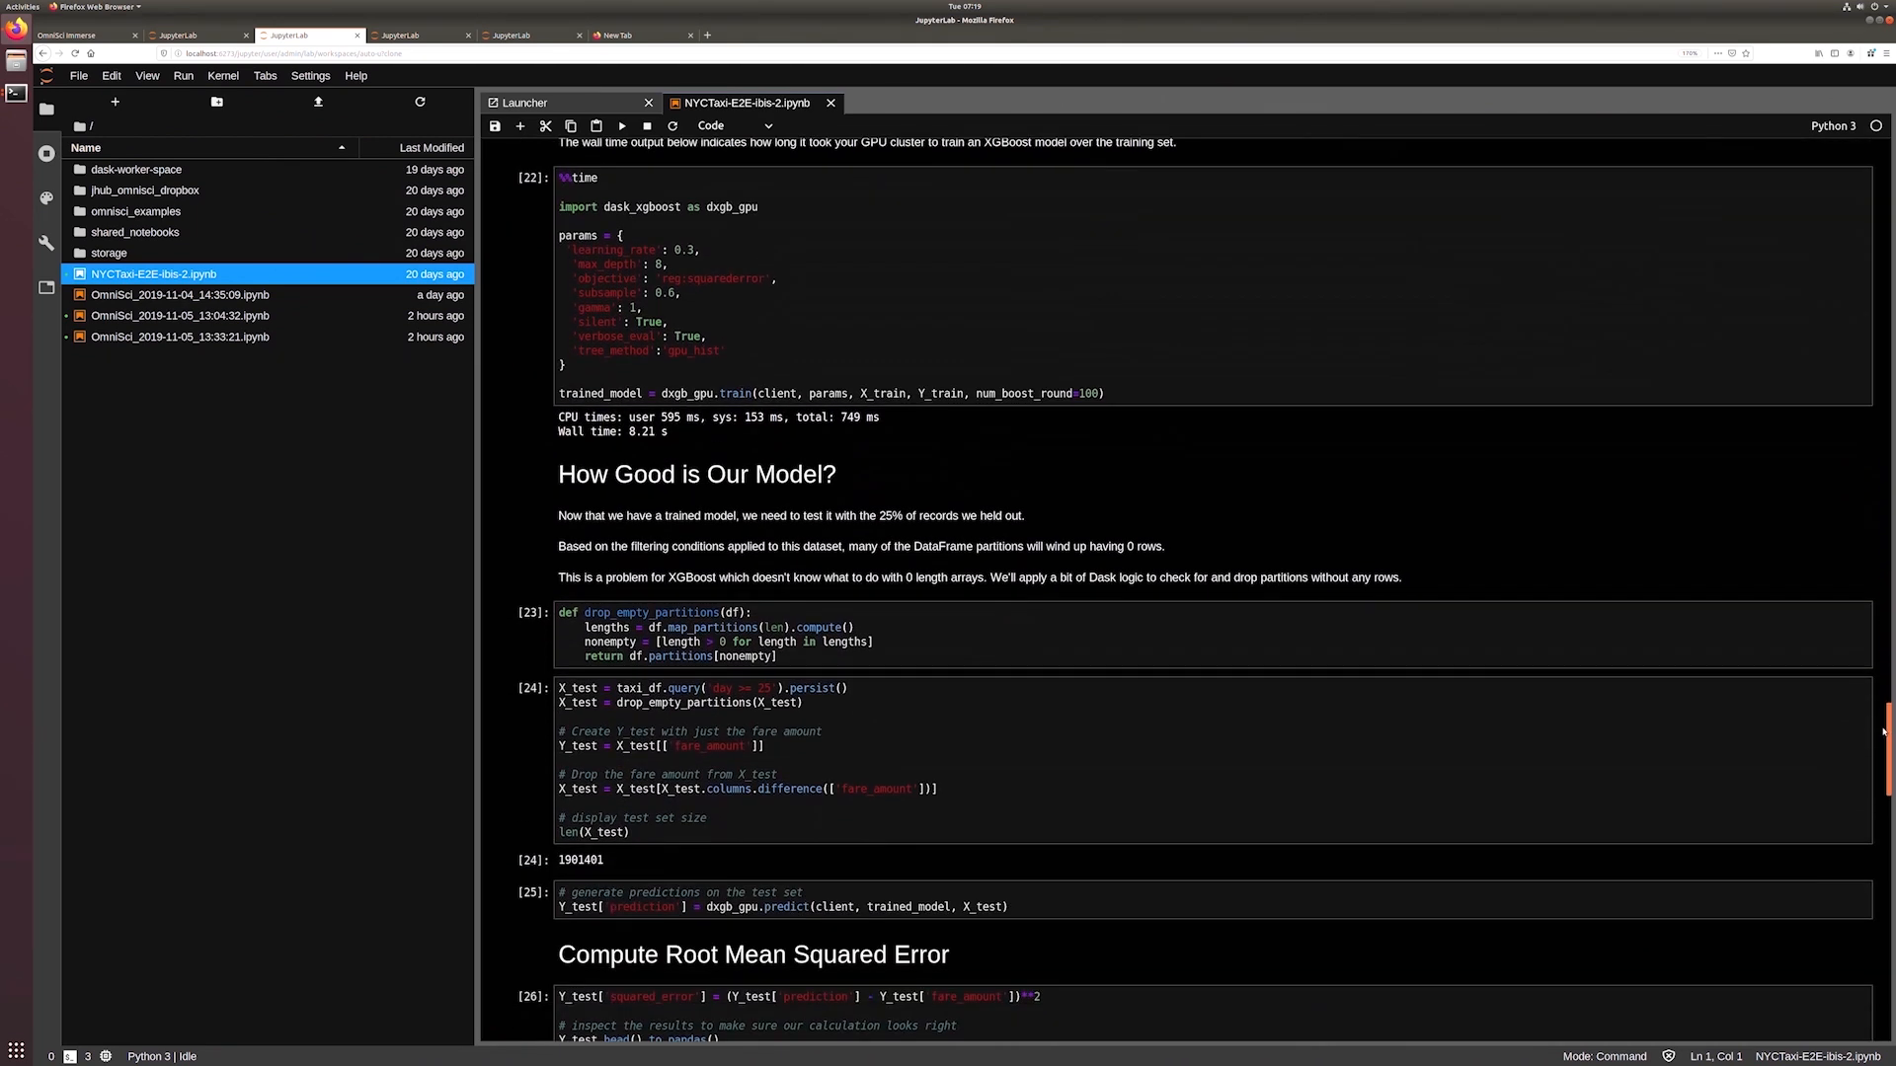
pyautogui.scroll(-3)
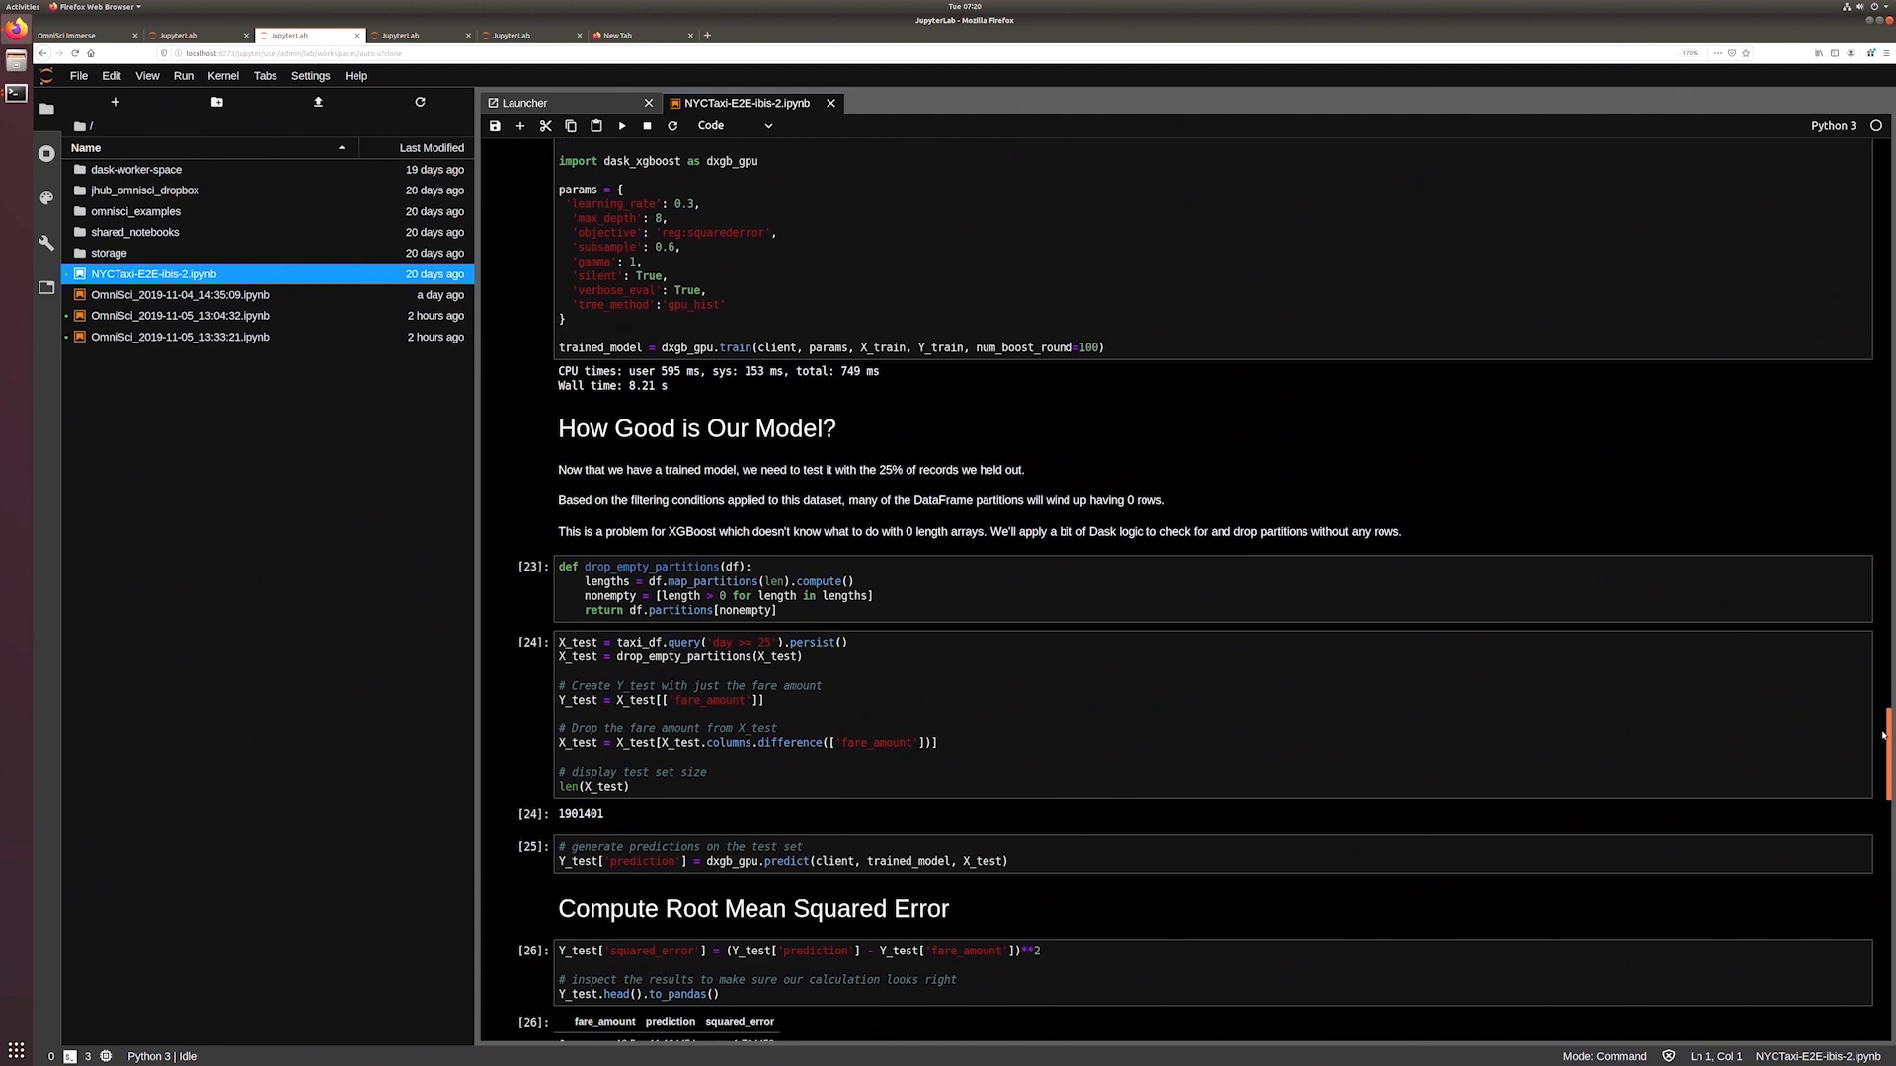
pyautogui.scroll(-3)
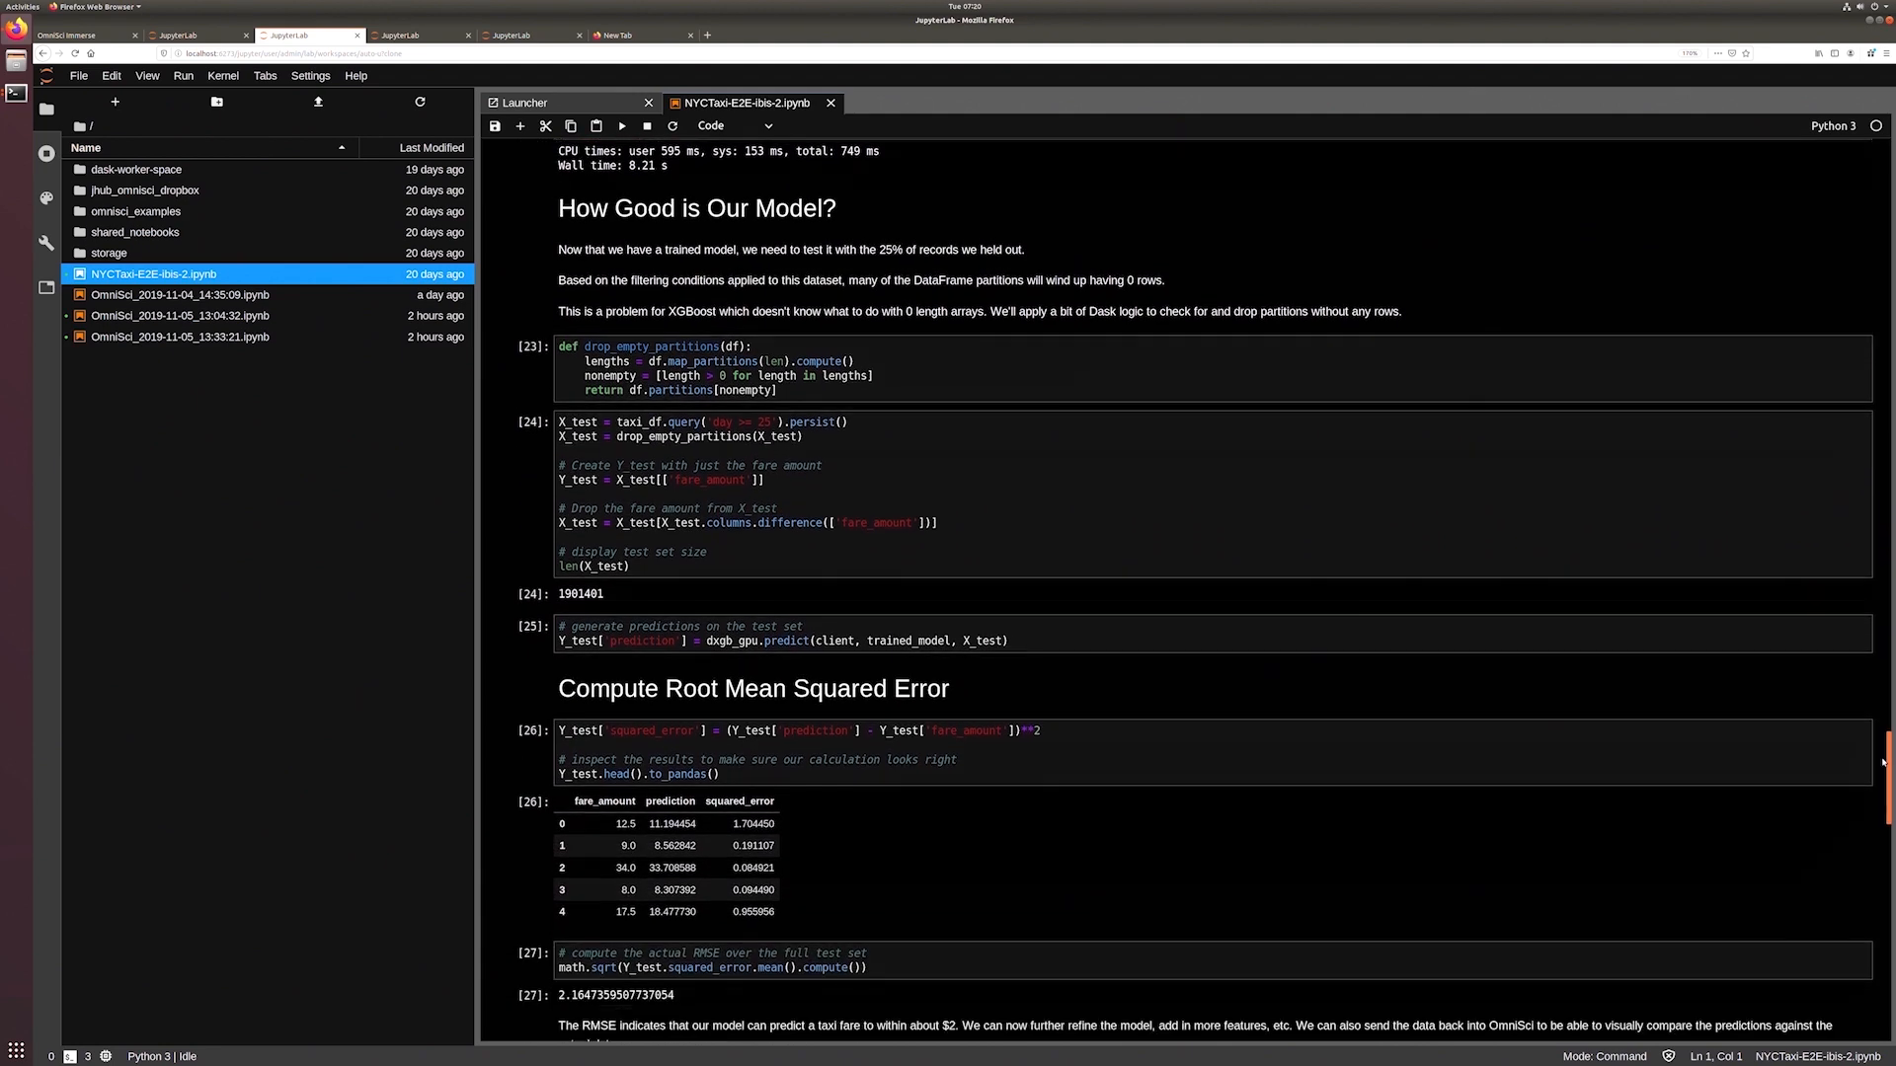
pyautogui.scroll(-3)
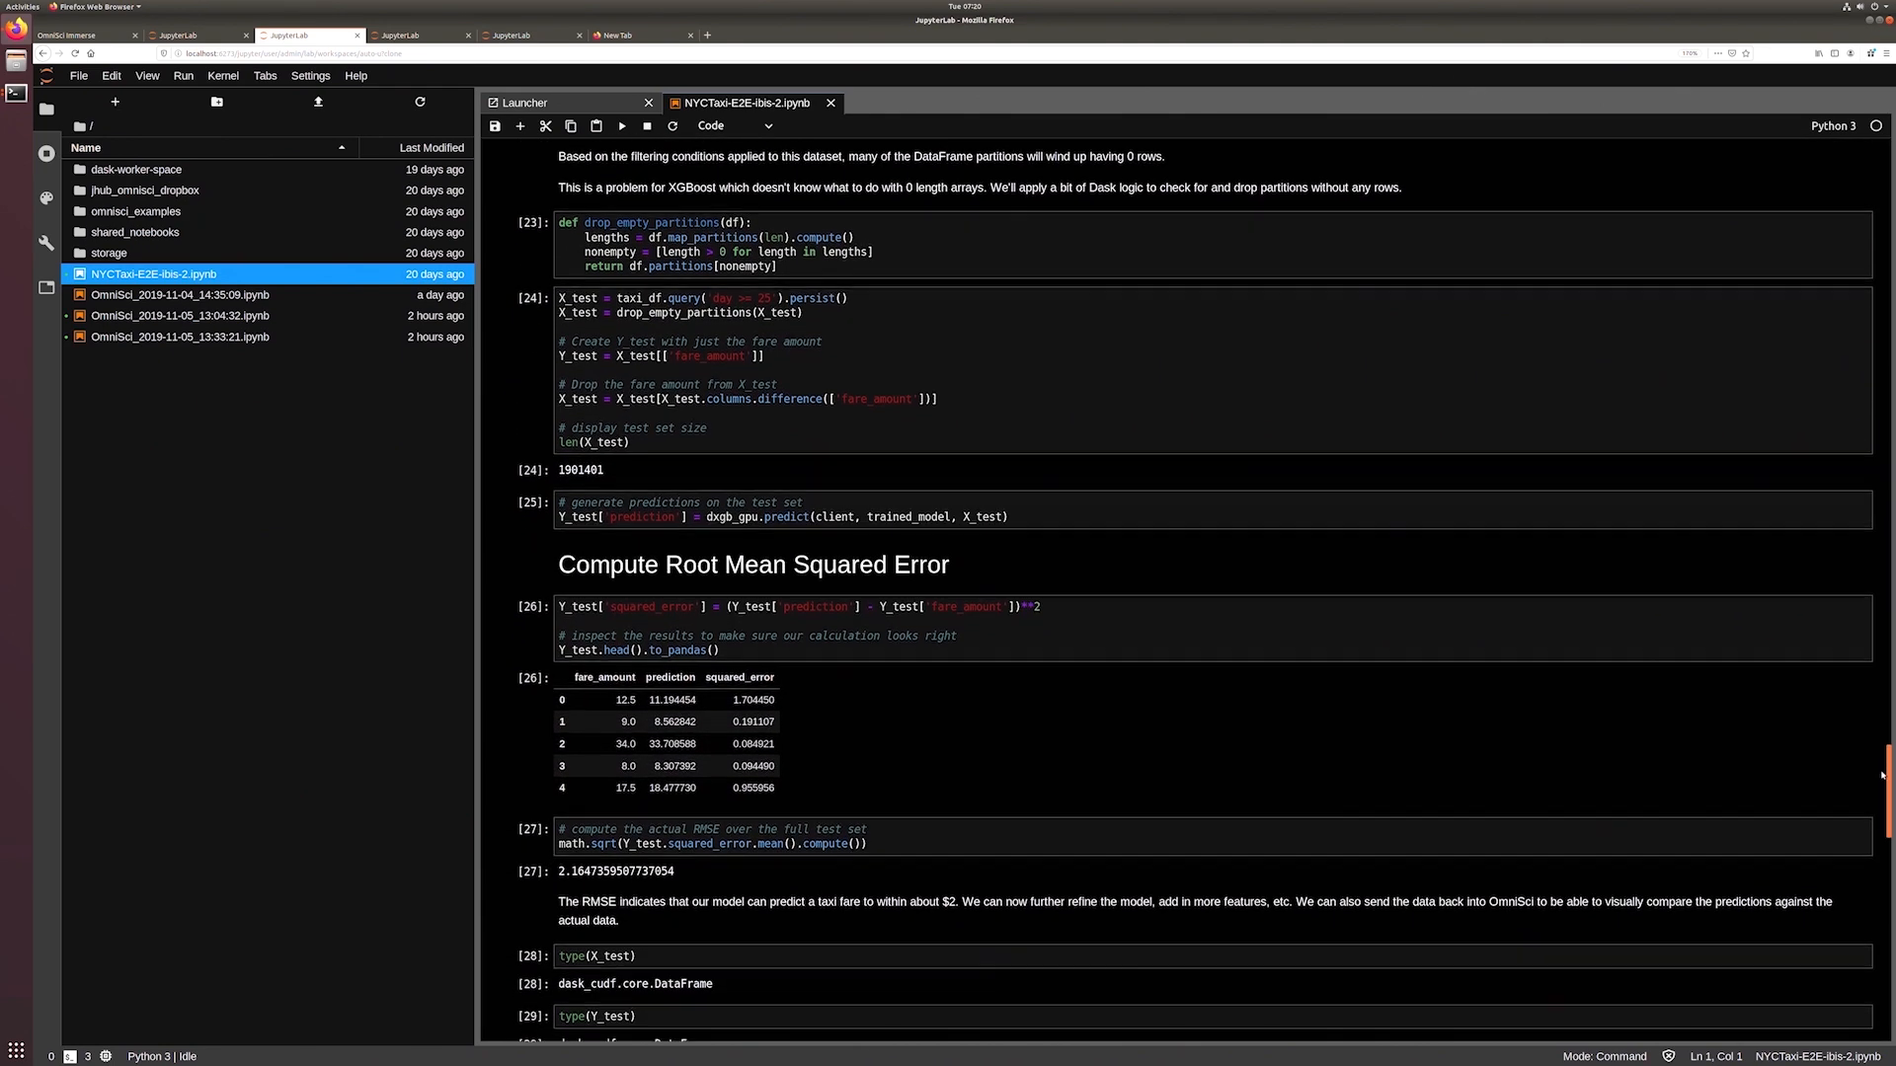
pyautogui.scroll(-3)
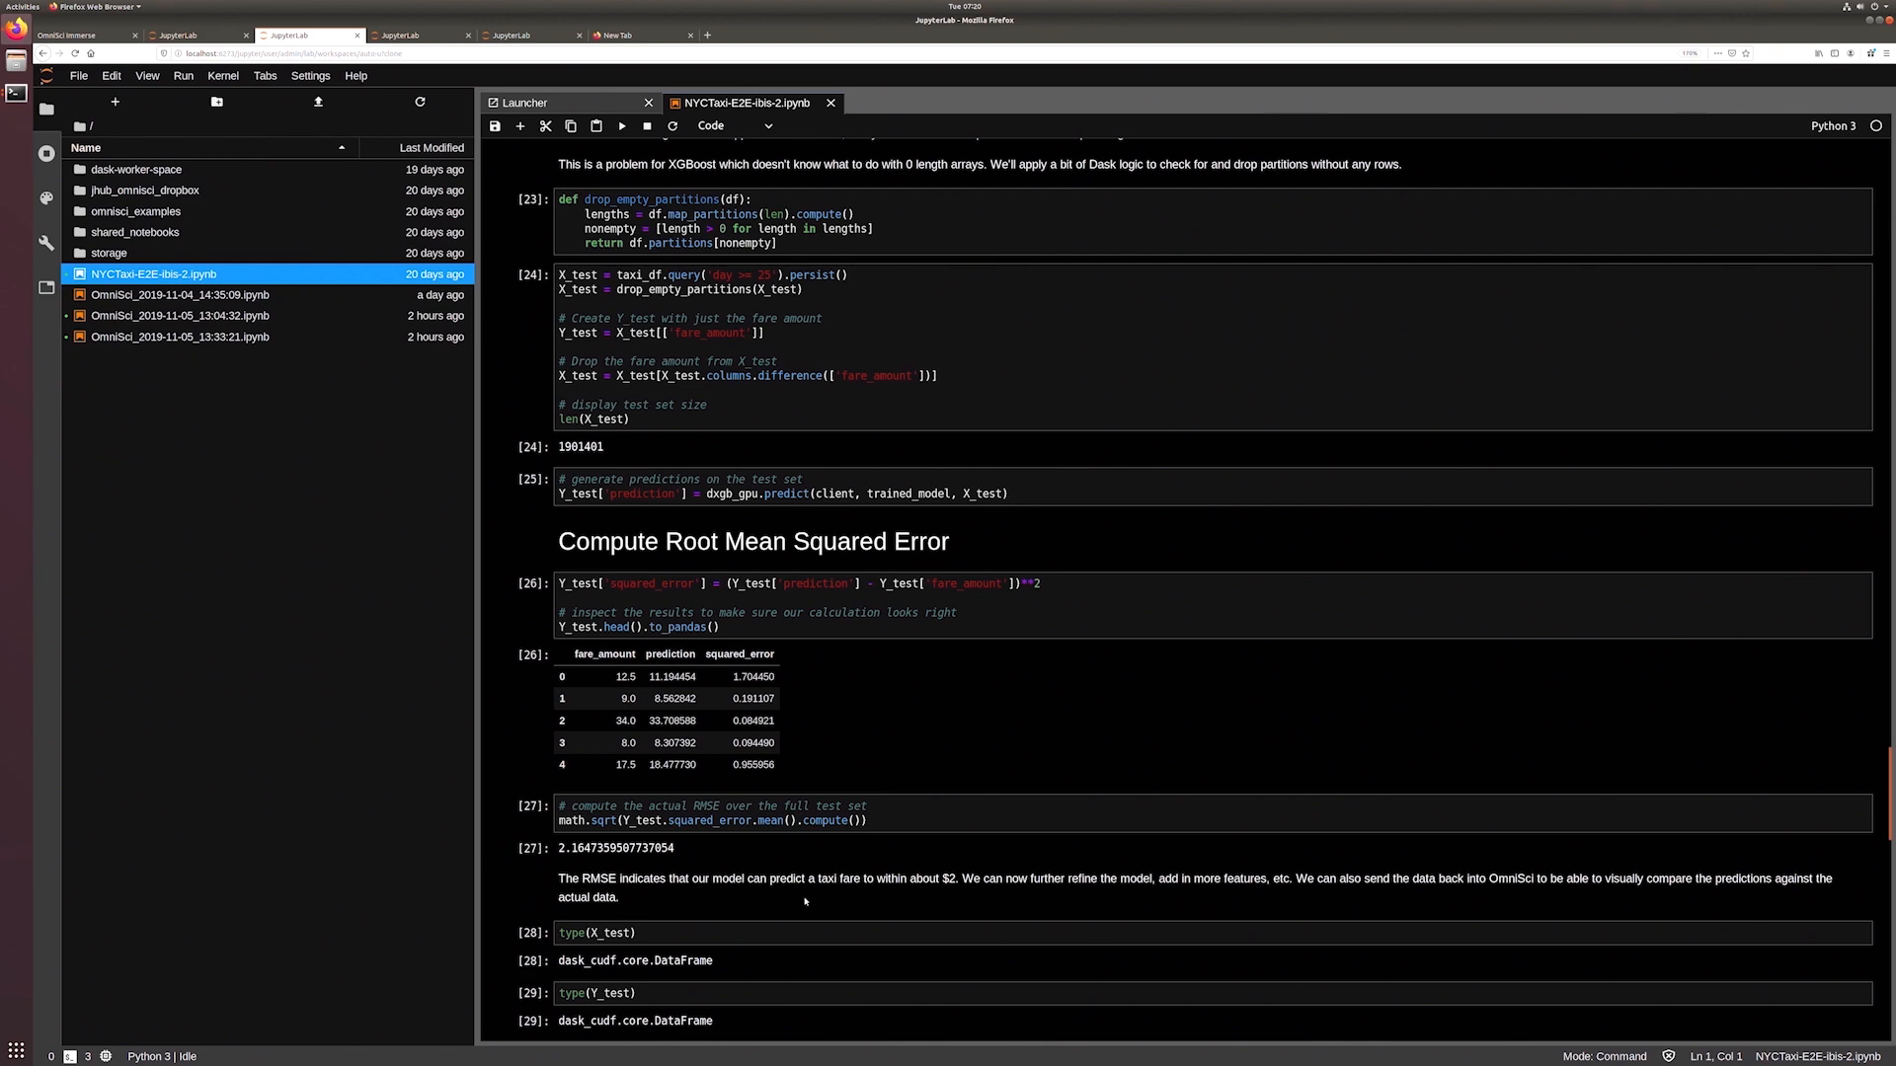